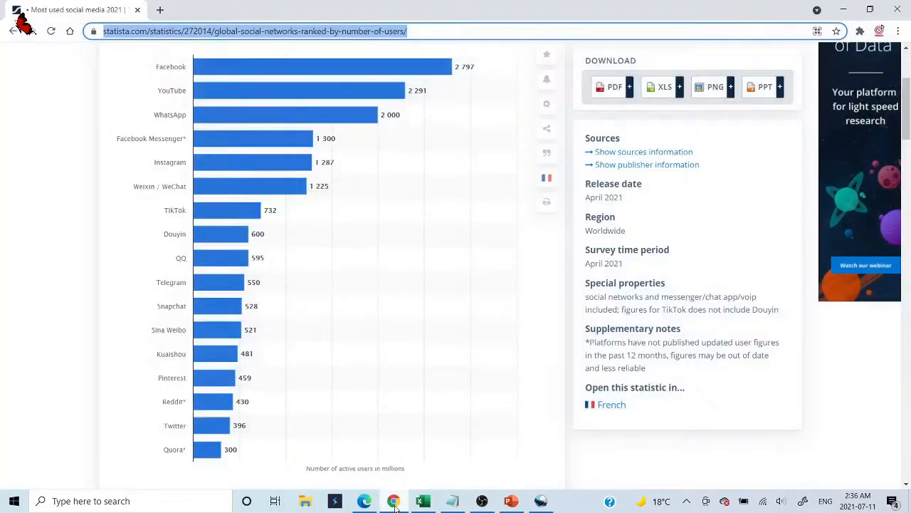
mouse_move(228, 401)
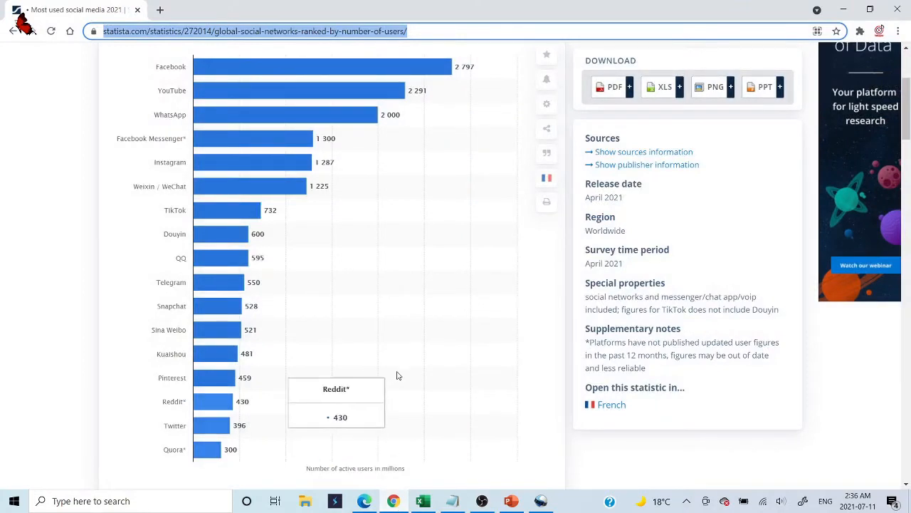
mouse_move(214, 329)
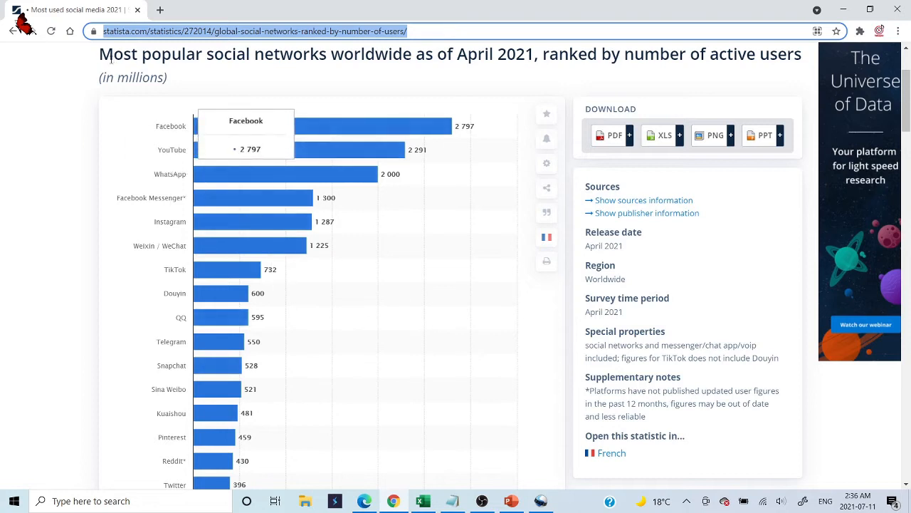
mouse_move(635, 75)
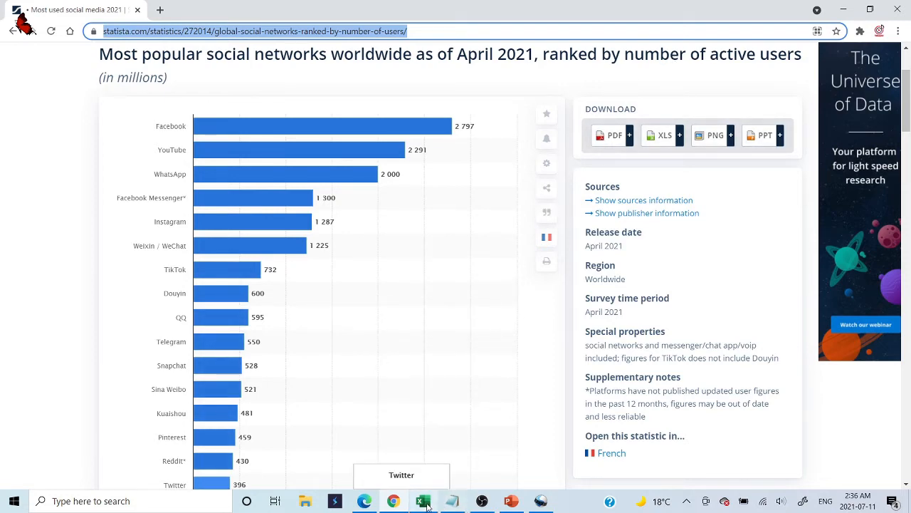
Enable the Data tab under Main Tabs in Excel Options' Customize Ribbon
left_click(423, 501)
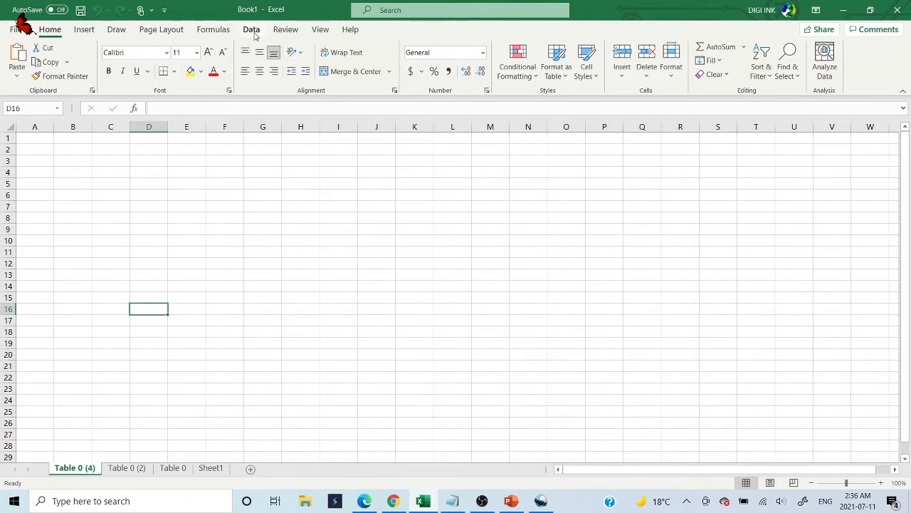
left_click(252, 29)
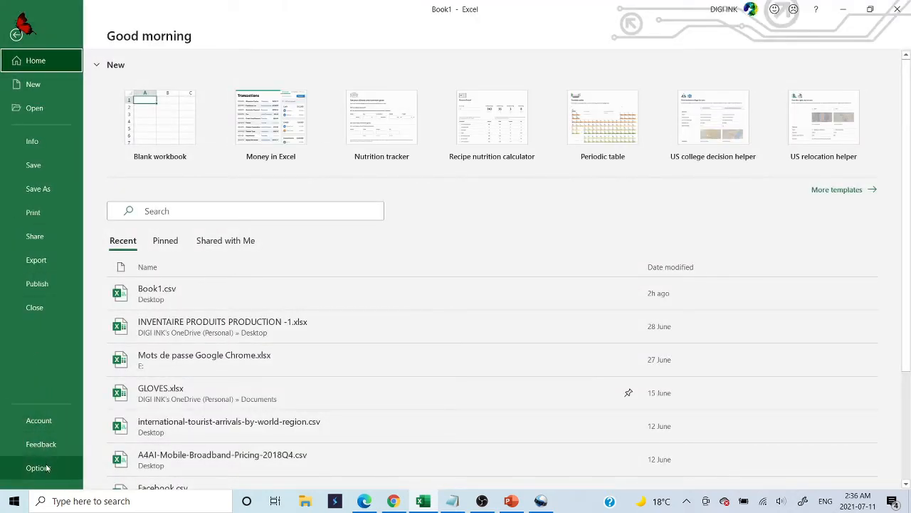
left_click(37, 468)
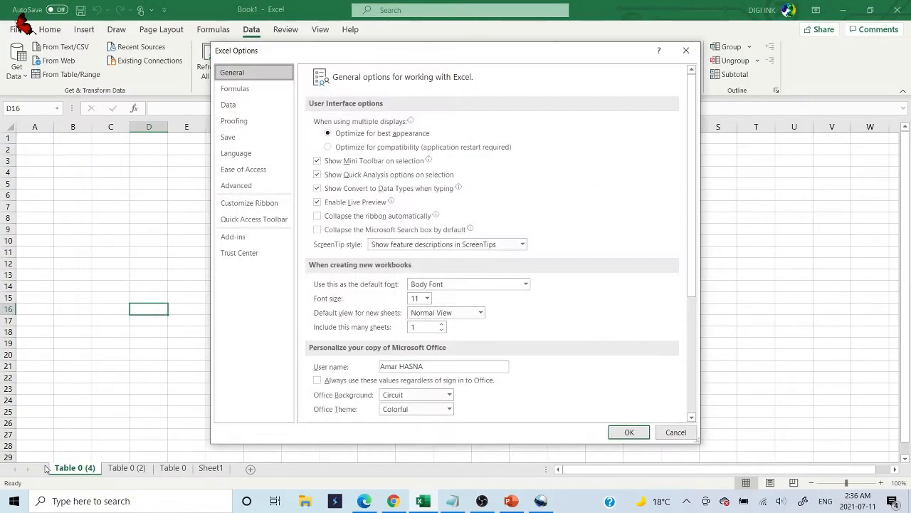
left_click(249, 203)
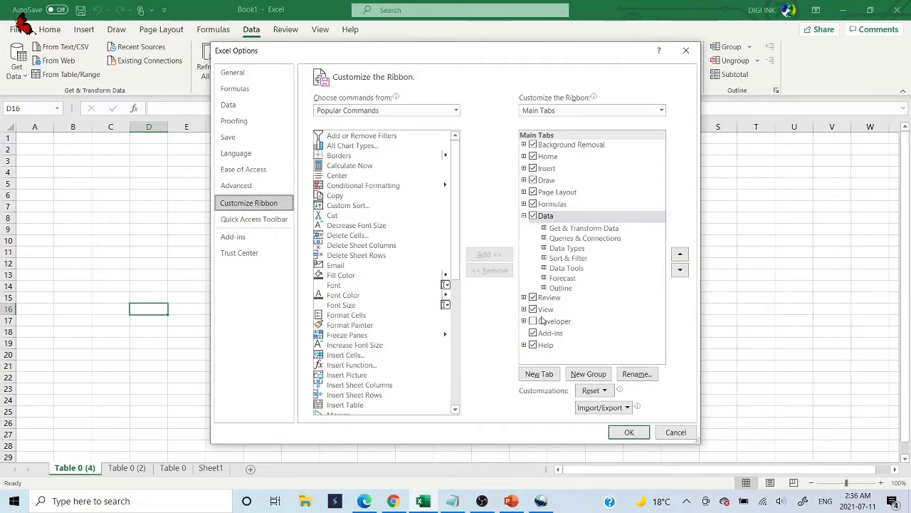
left_click(547, 216)
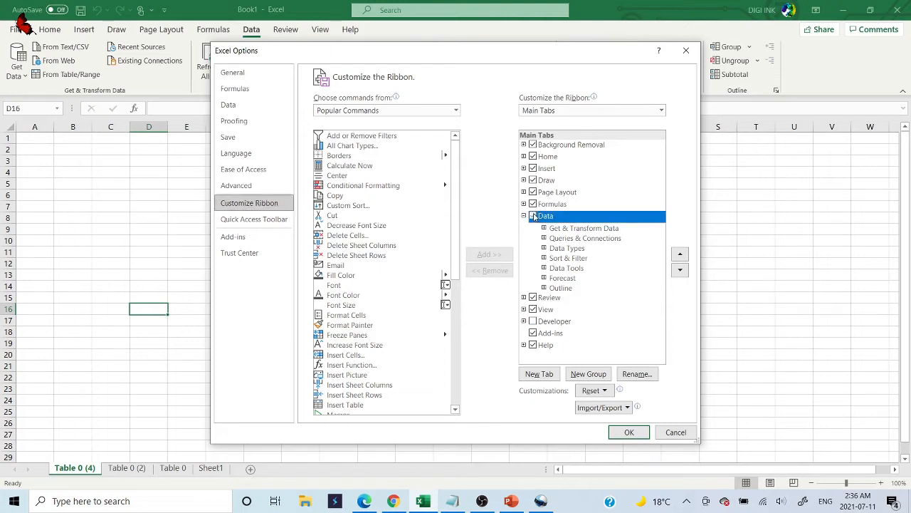
left_click(629, 432)
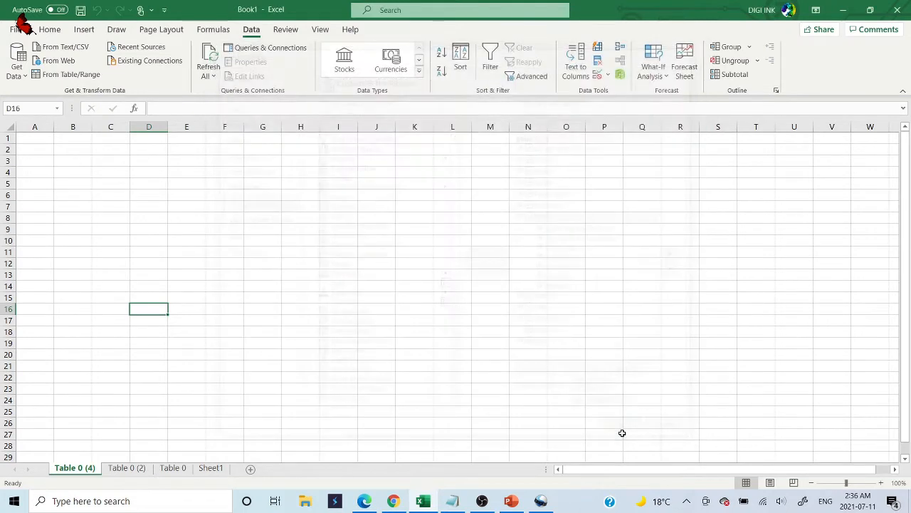
mouse_move(222, 175)
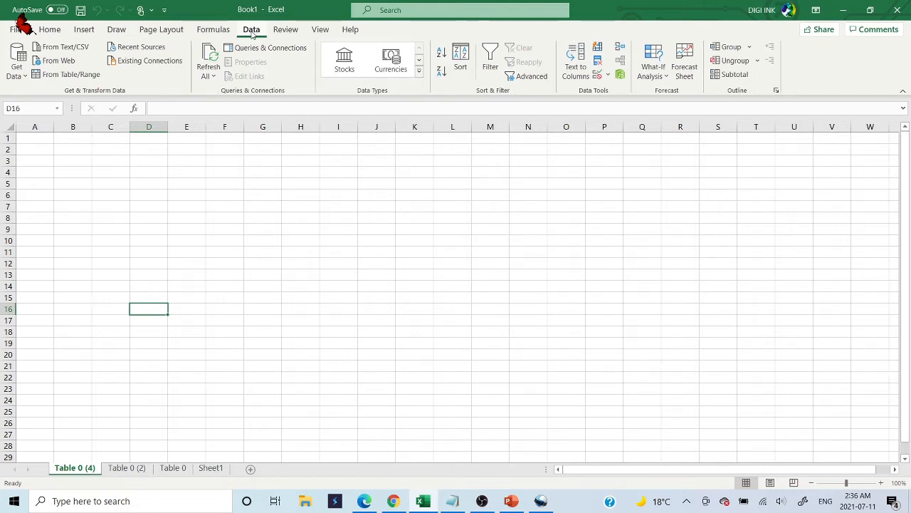
mouse_move(60, 60)
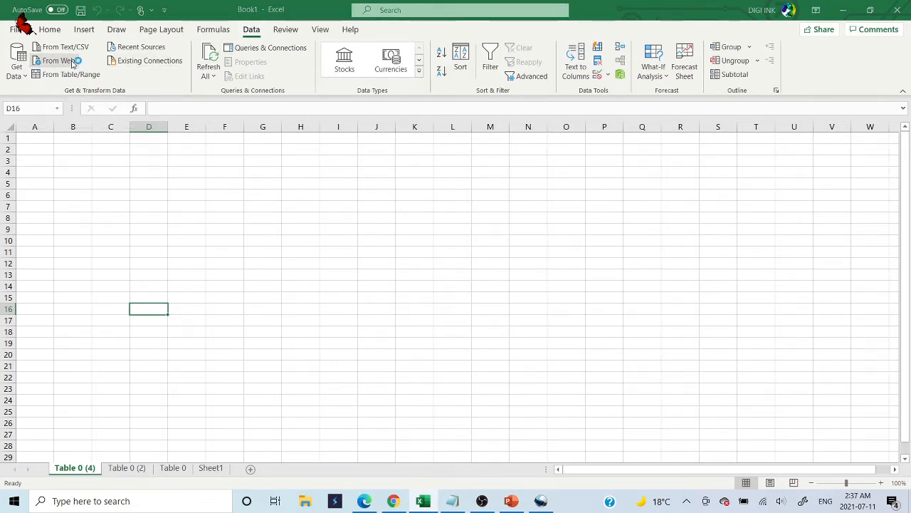
Choose From Web on the Data tab to start a web import
left_click(58, 61)
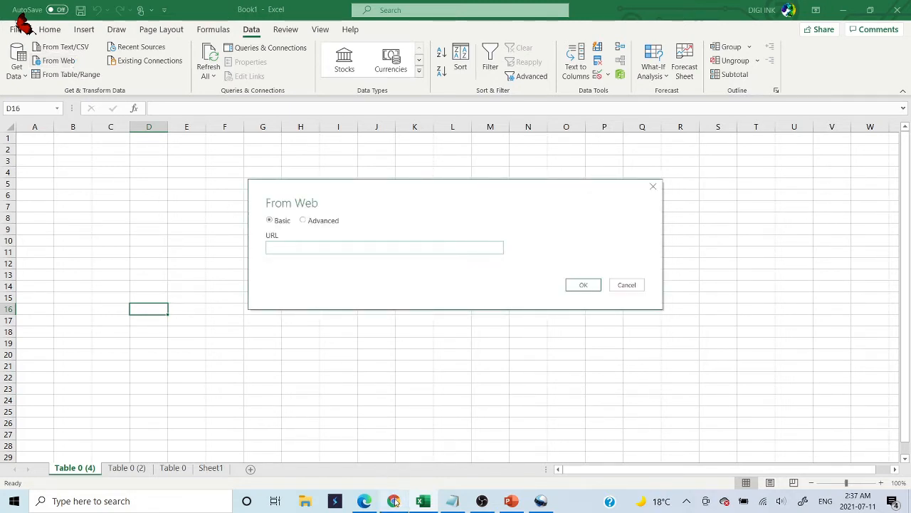
Copy the Statista page URL from Chrome into the From Web box and confirm
left_click(393, 500)
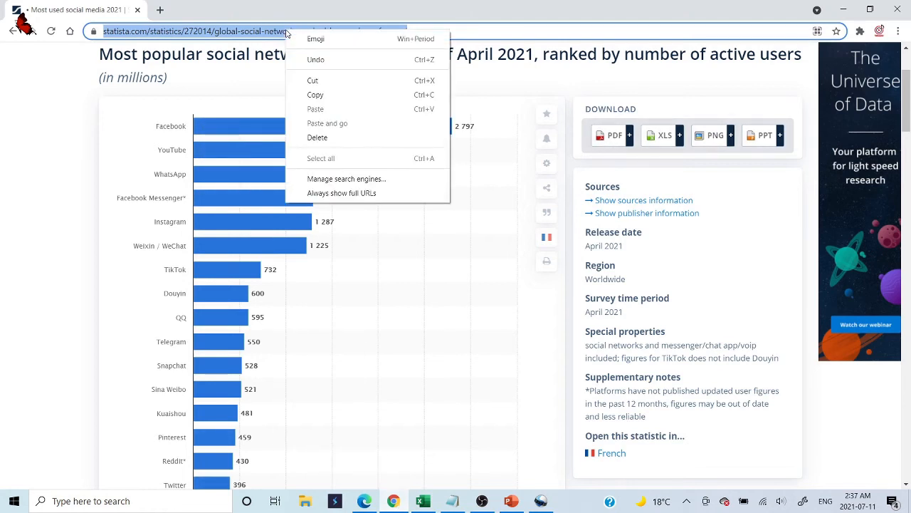
left_click(336, 257)
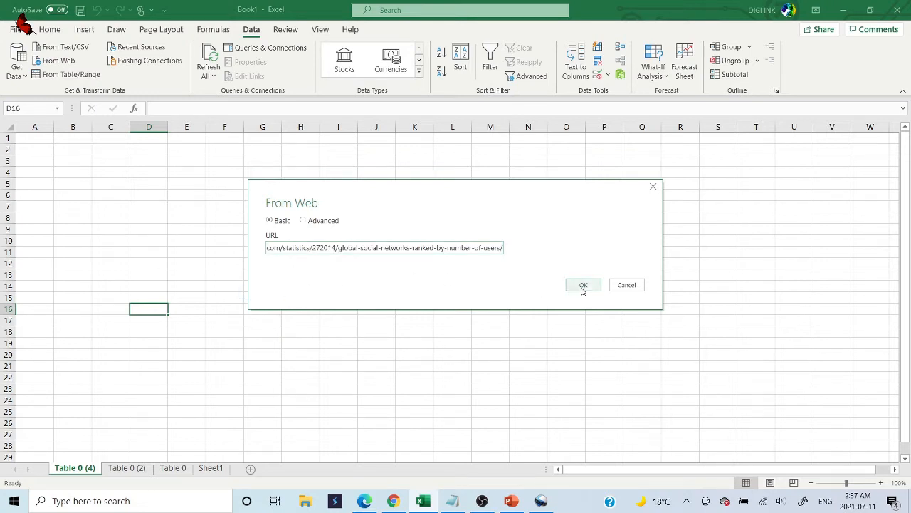
left_click(583, 285)
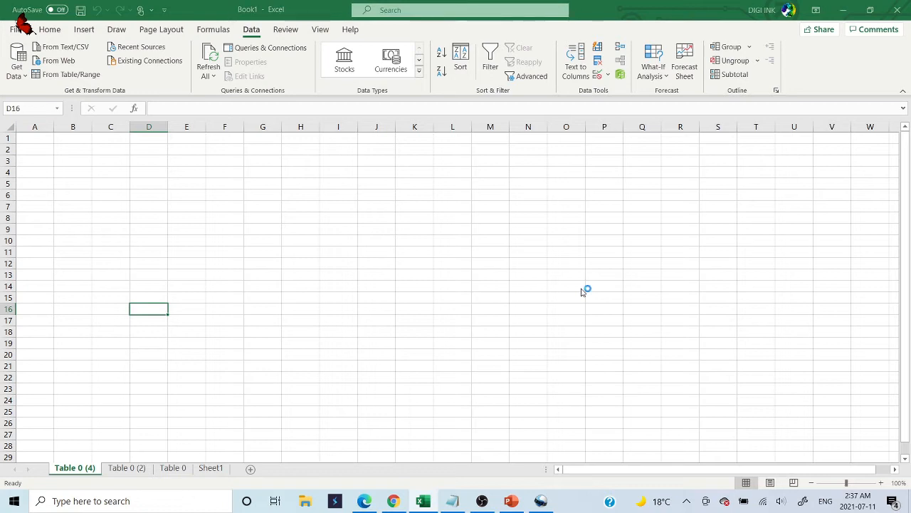
Preview Document, Table 1 and Table 0 in the Navigator, then load Table 0
left_click(60, 61)
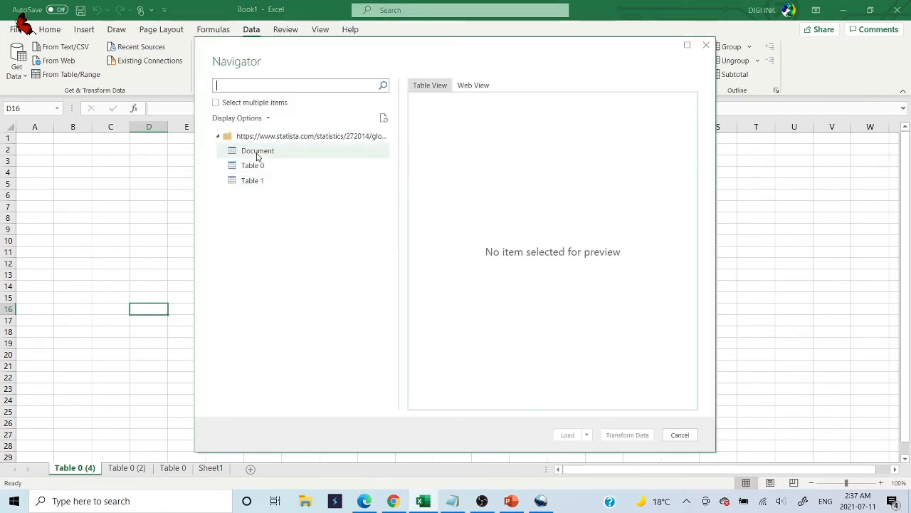
left_click(257, 151)
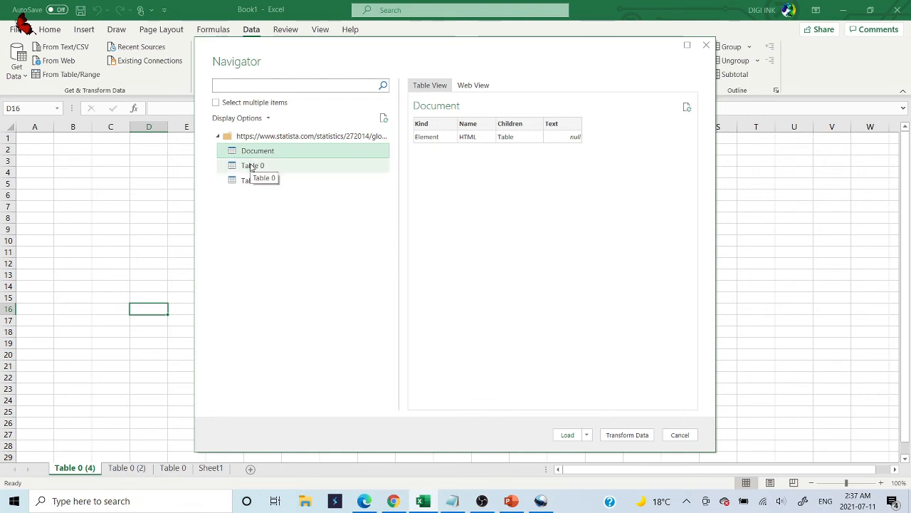
left_click(252, 180)
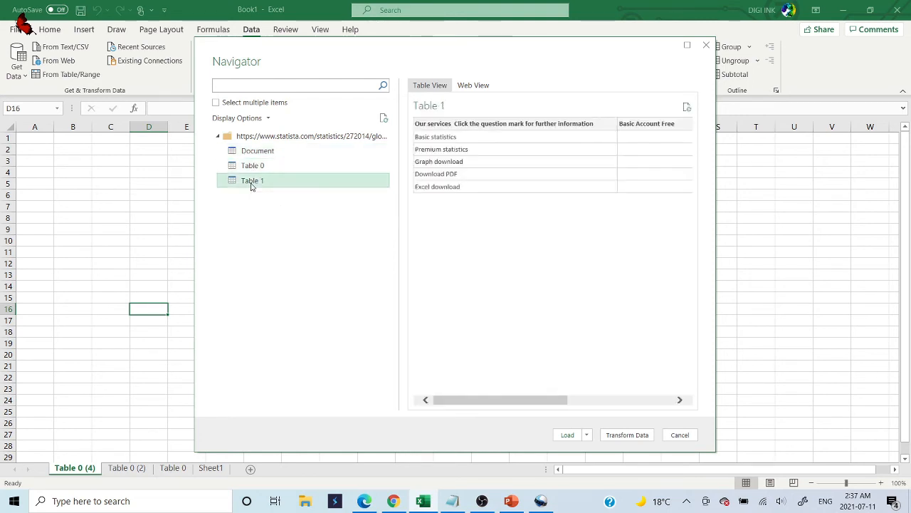
left_click(252, 165)
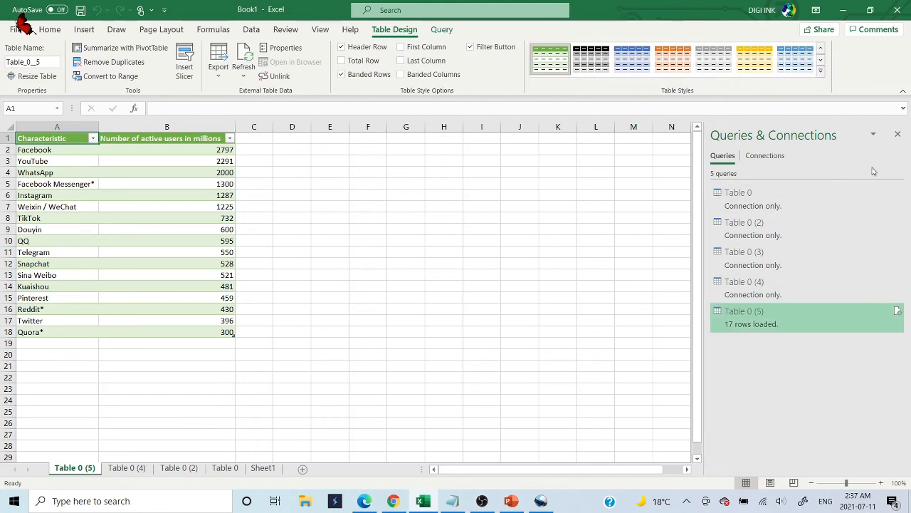
Select and deselect the 17 imported table rows, then go to the File backstage
left_click(897, 134)
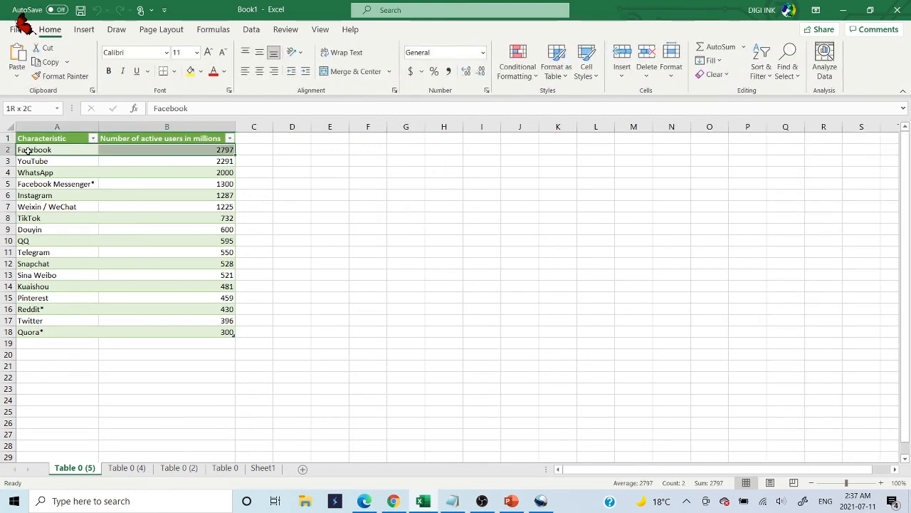
left_click(32, 331)
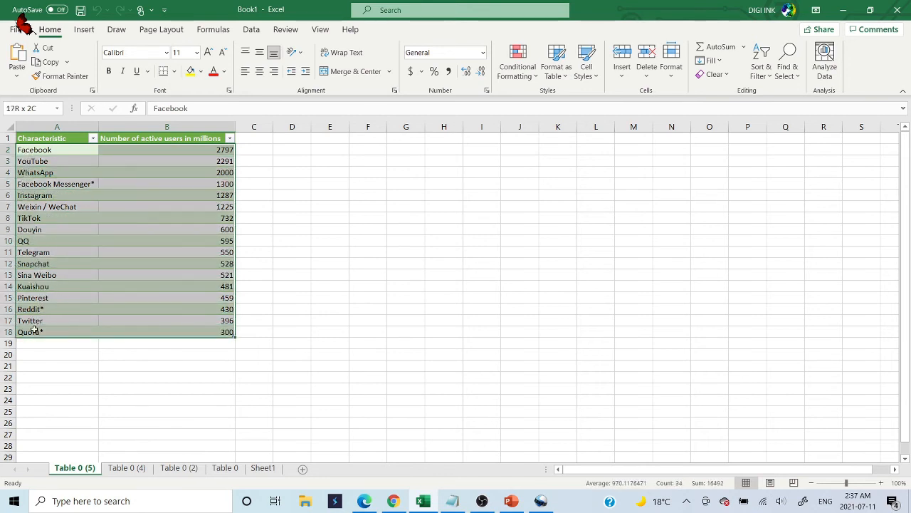
left_click(330, 229)
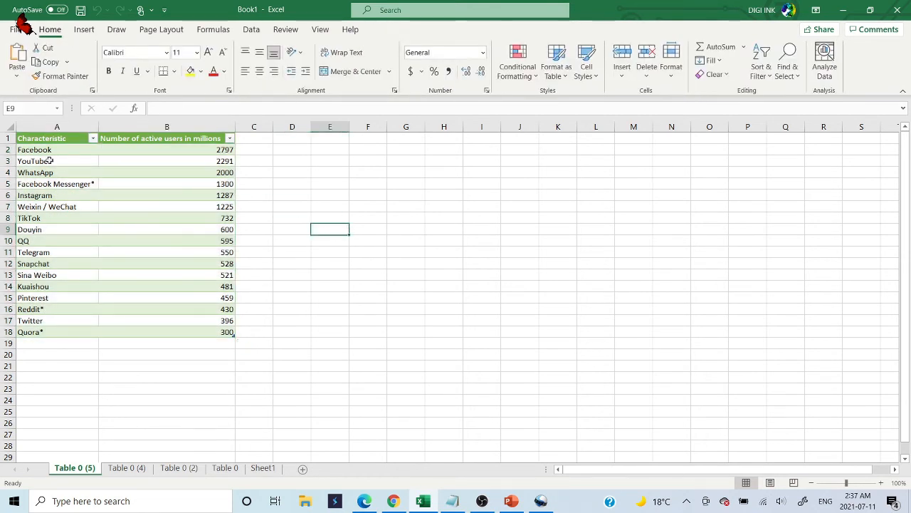
left_click(14, 15)
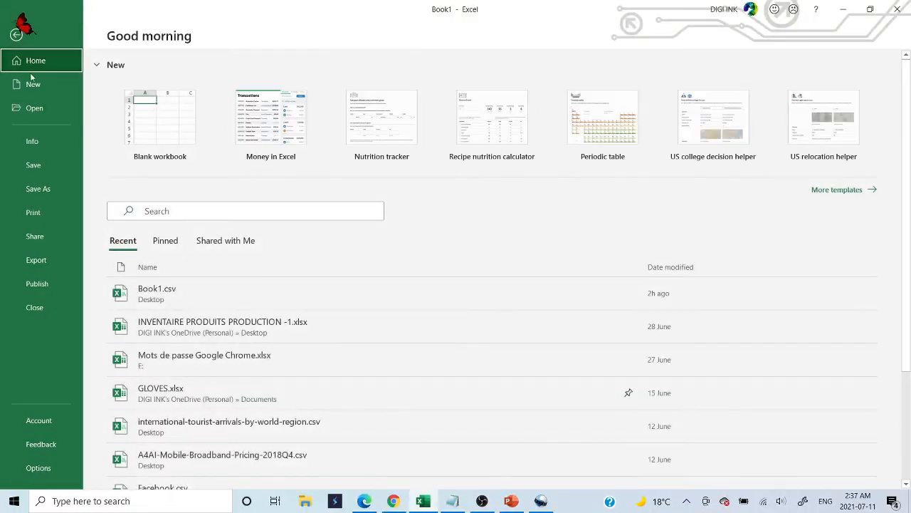
Save As to the Desktop folder, beginning a new file name with 'M'
left_click(38, 188)
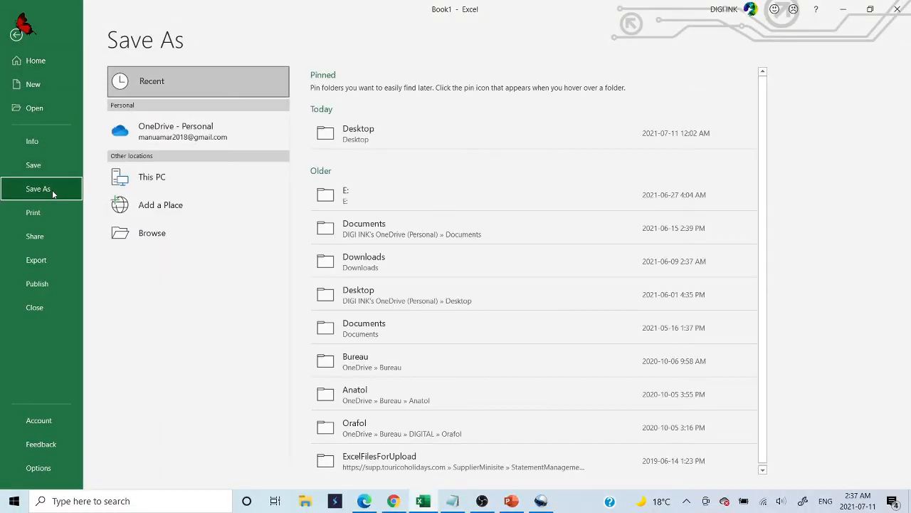
left_click(151, 233)
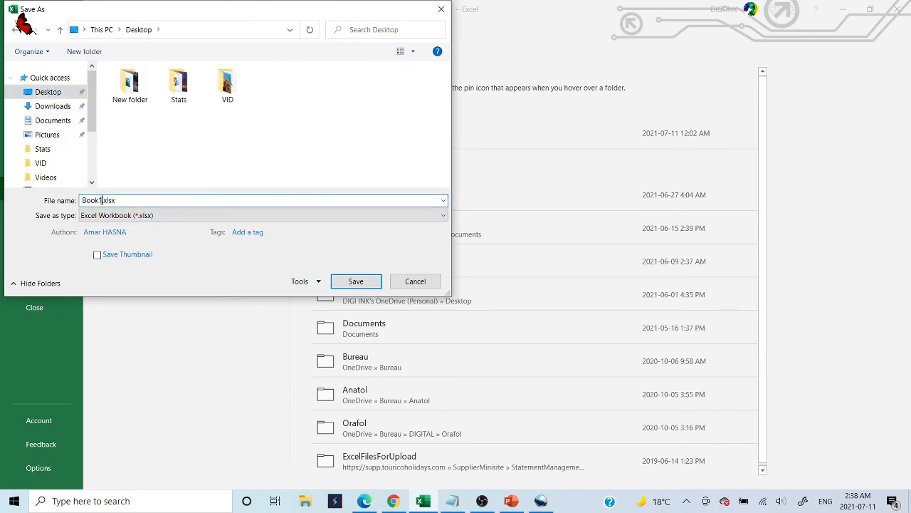
type("M")
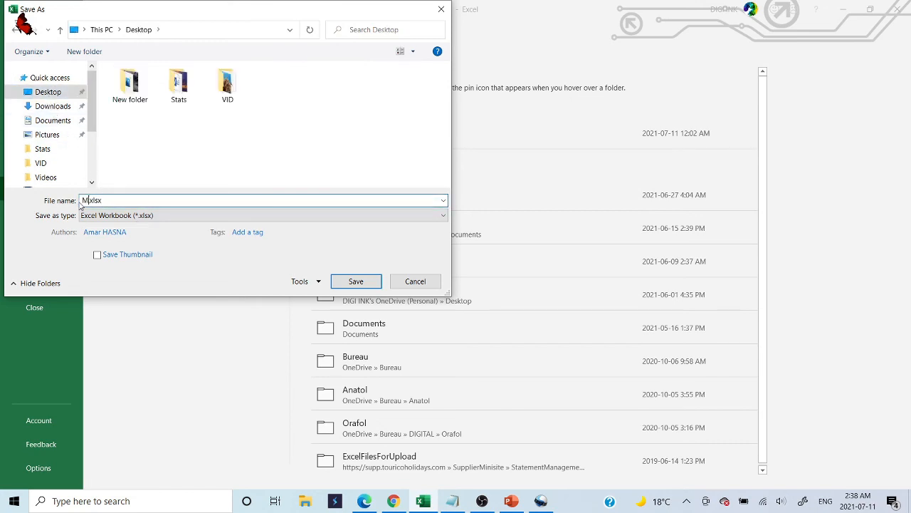